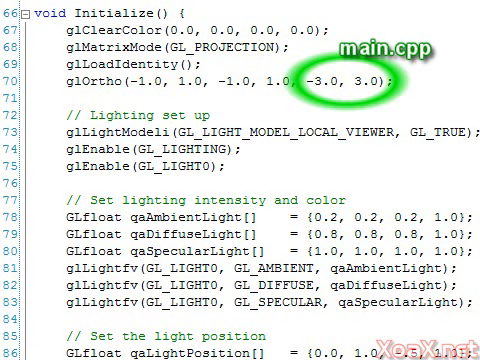
scroll(down, 3)
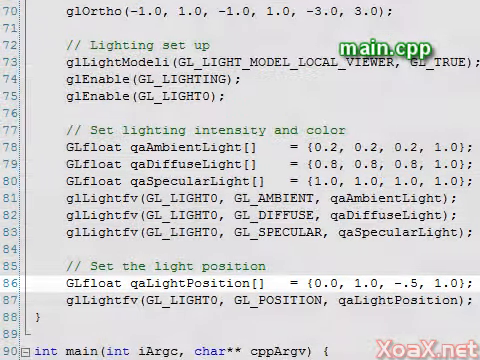
scroll(up, 3)
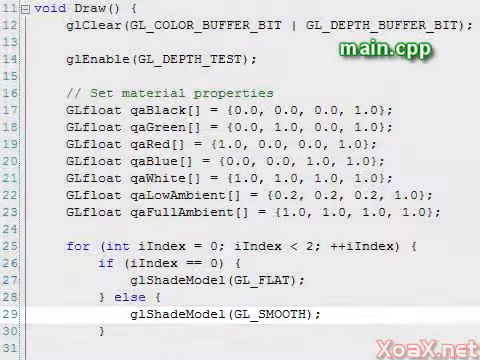
scroll(down, 3)
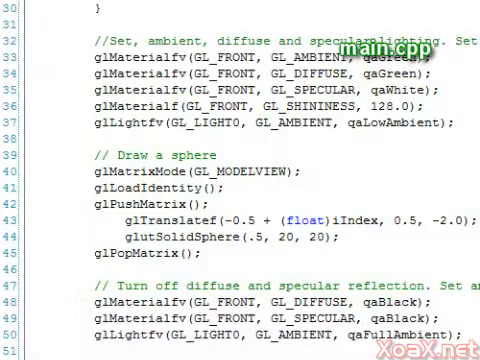
scroll(down, 3)
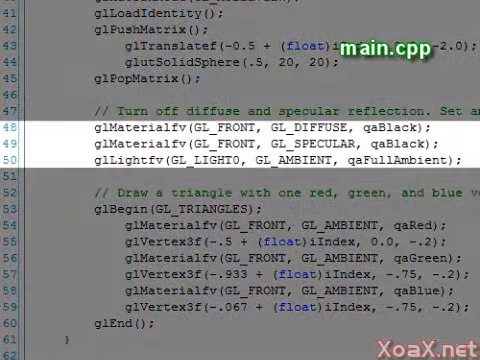